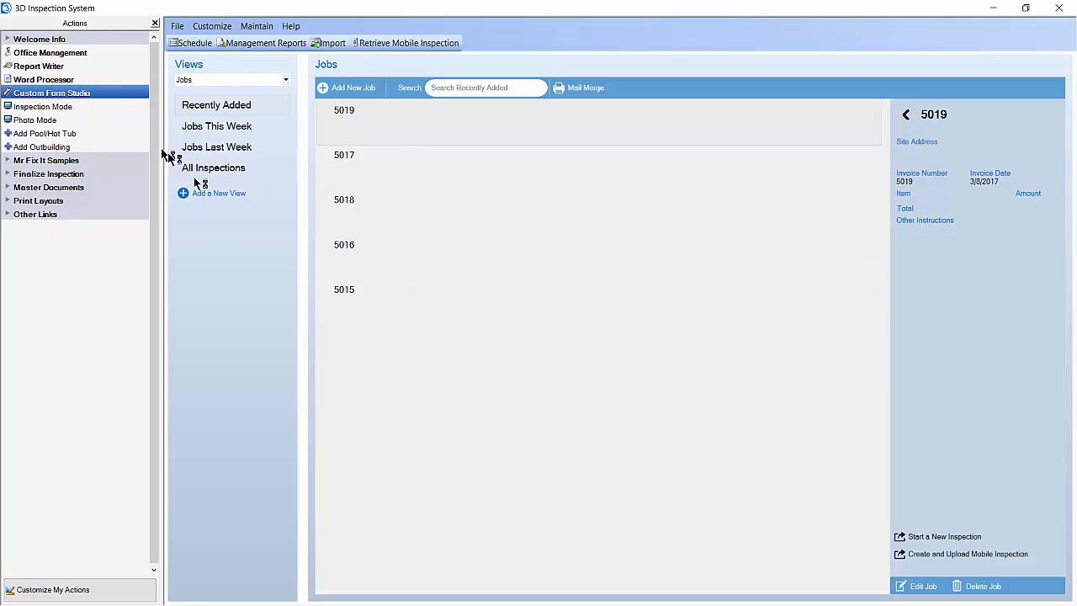
# - Launch Custom Form Studio from the Actions list to see form groups and forms
pyautogui.click(50, 92)
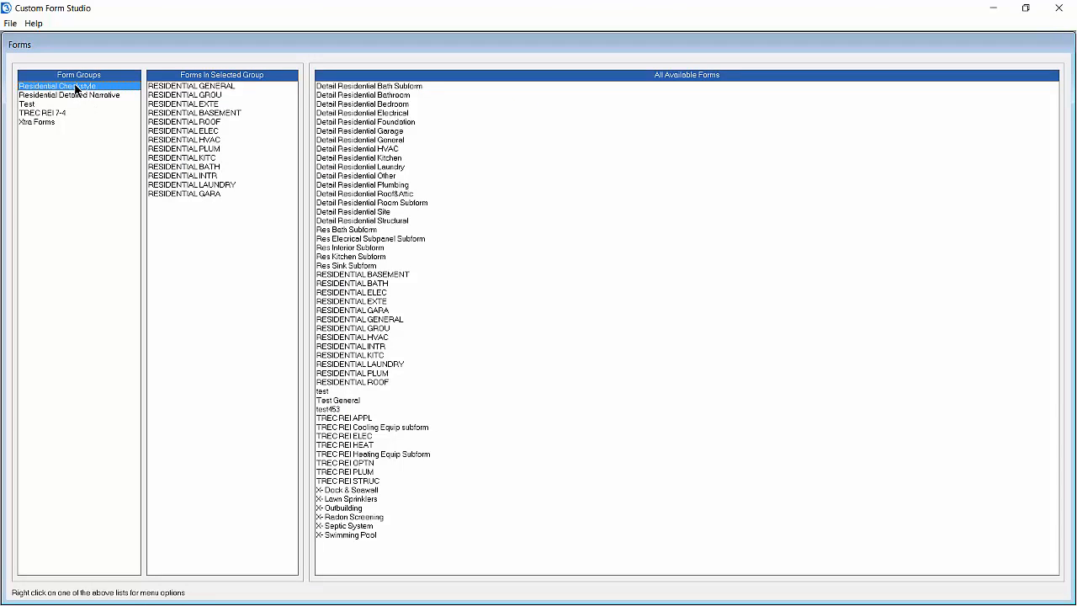
# - Open Modify Ratings for the Residential Checkstyle form group
pyautogui.rightClick(57, 86)
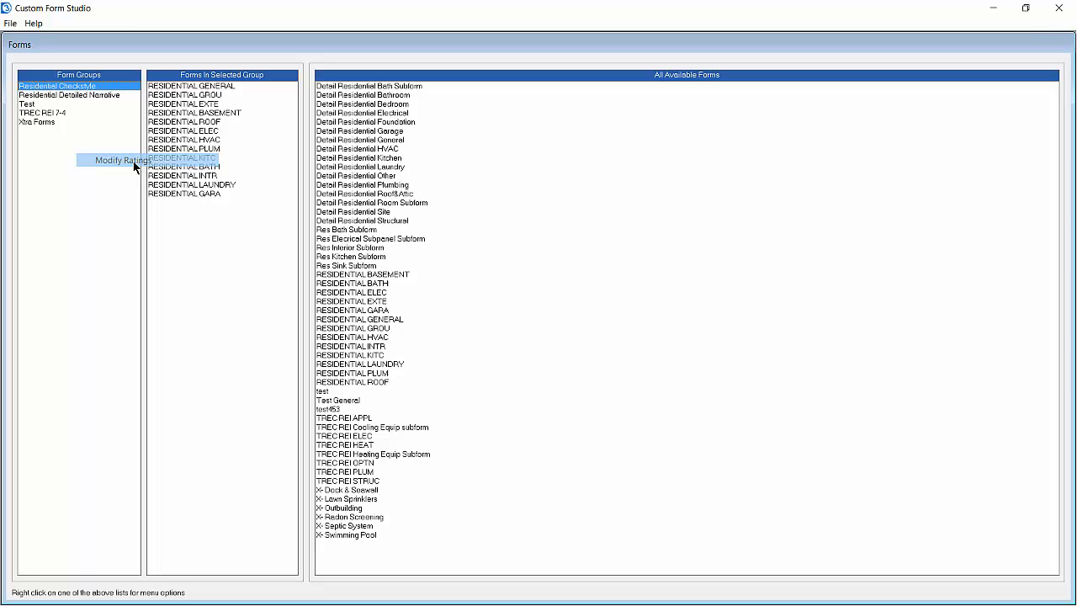
pyautogui.click(118, 160)
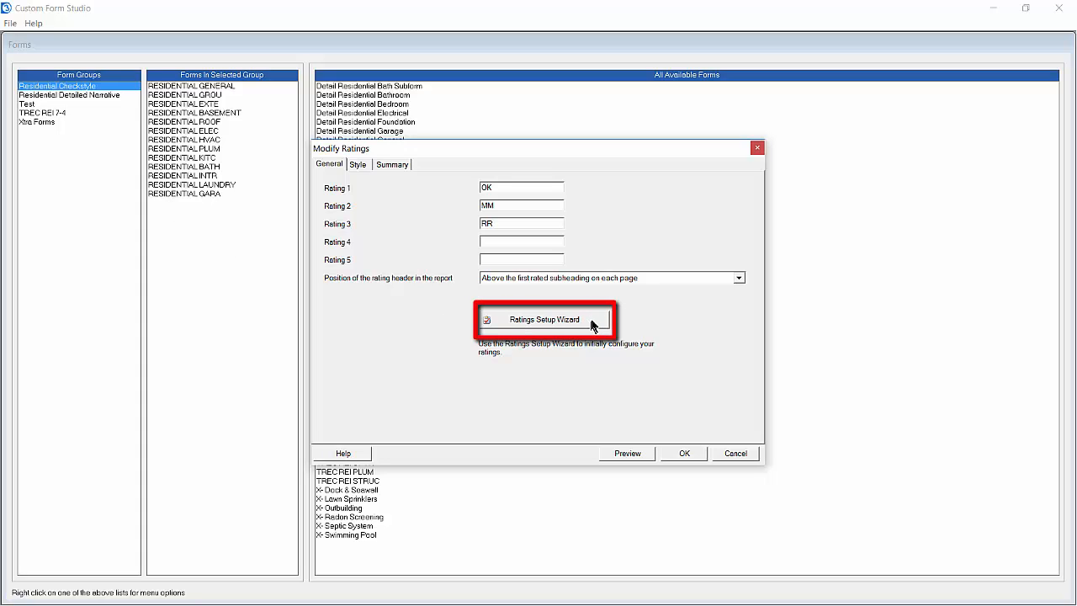
# - In the Ratings Setup Wizard, set Rating 1 to OP, Rating 2 to NR, and clear Rating 3
pyautogui.click(545, 319)
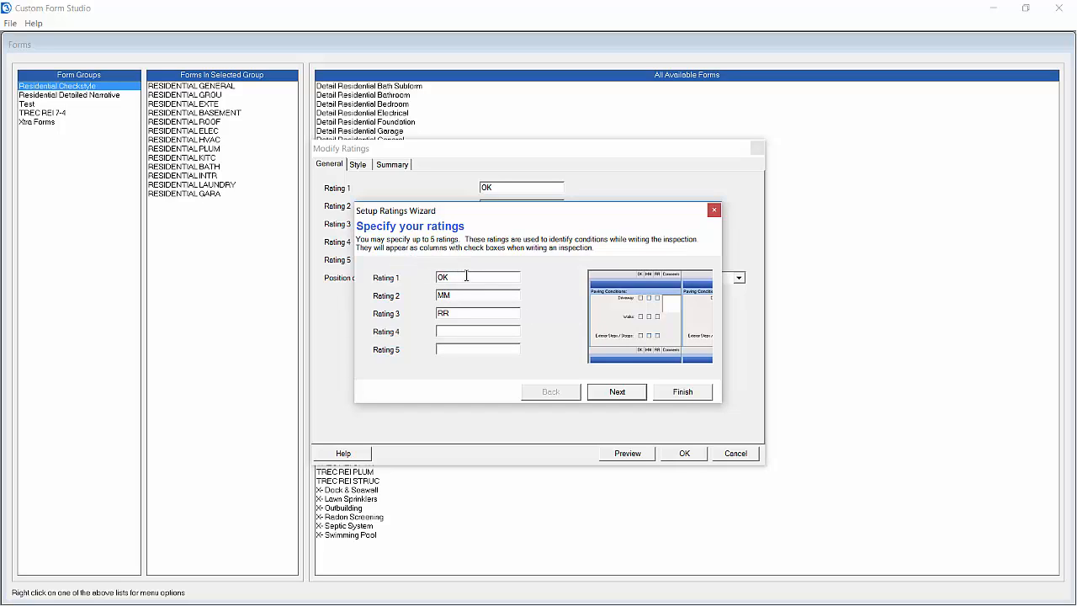
pyautogui.press('Backspace')
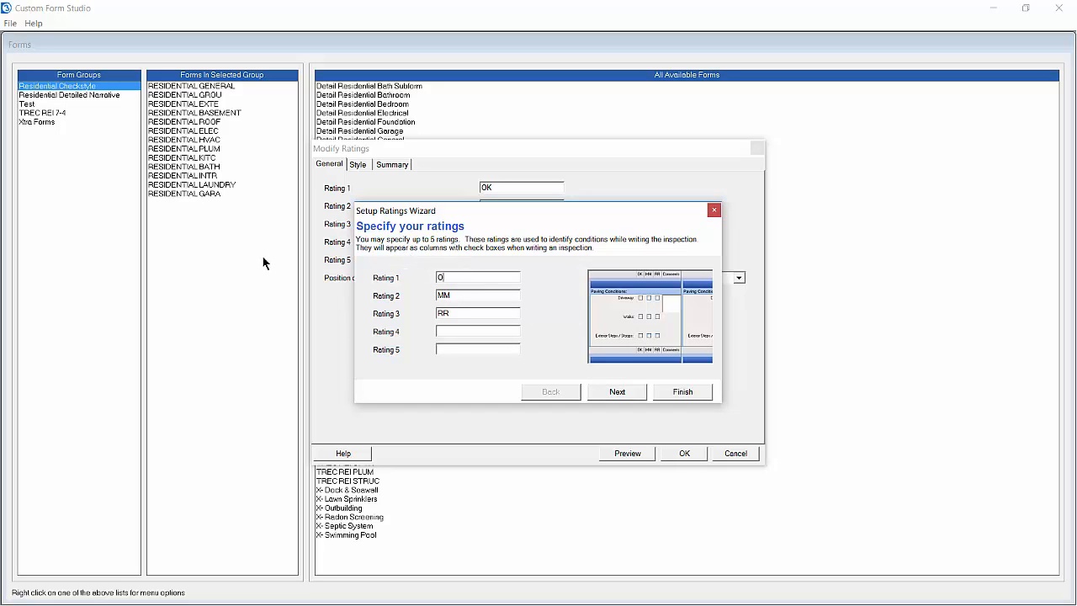
pyautogui.write('P')
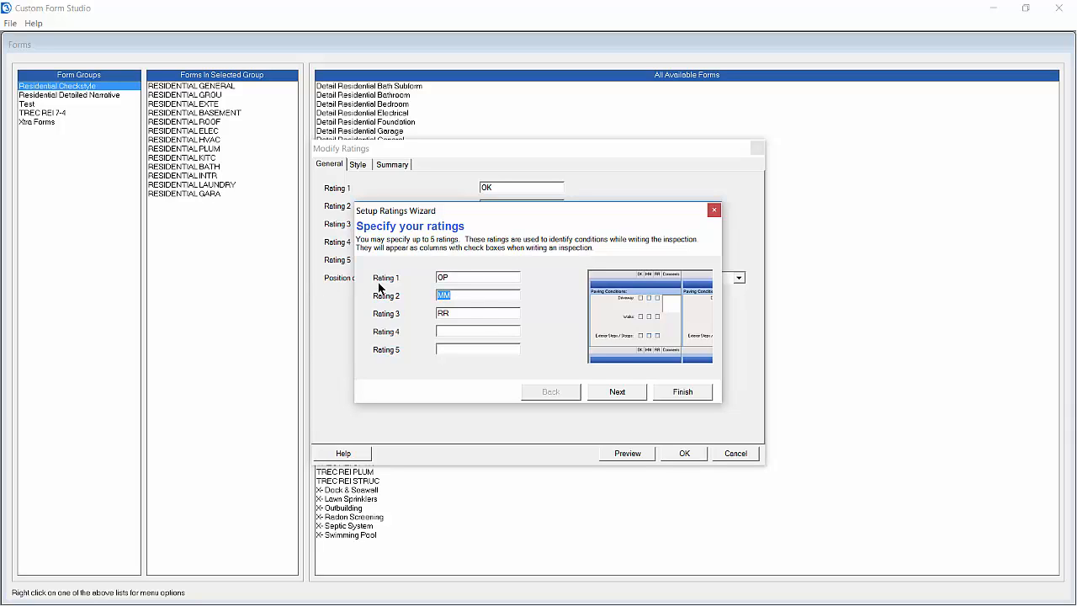
pyautogui.write('NR')
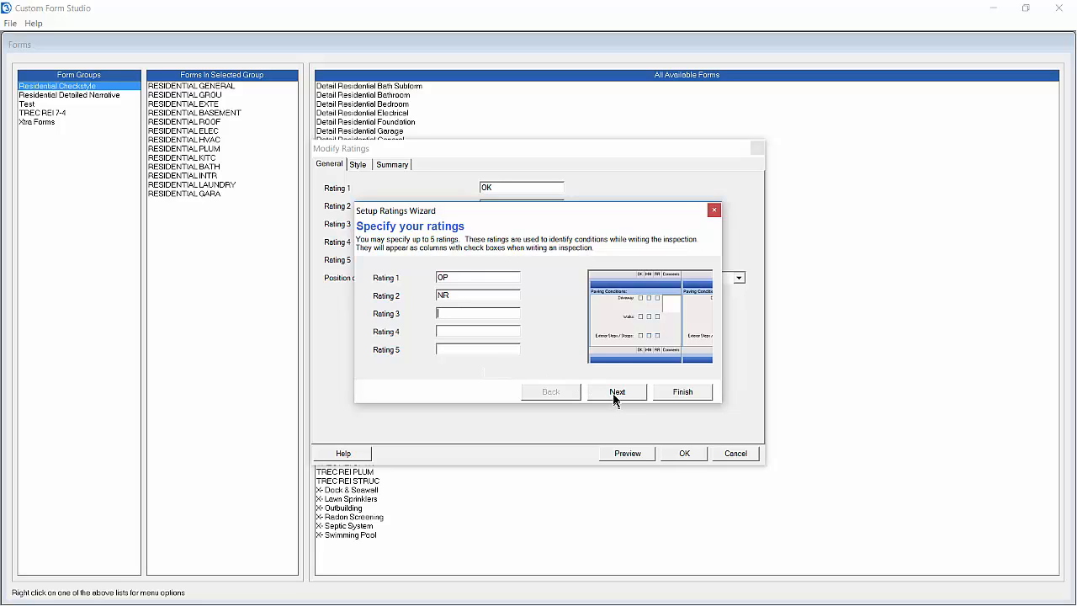
# - Keep check boxes as the rating style and choose circles as the box type
pyautogui.click(615, 390)
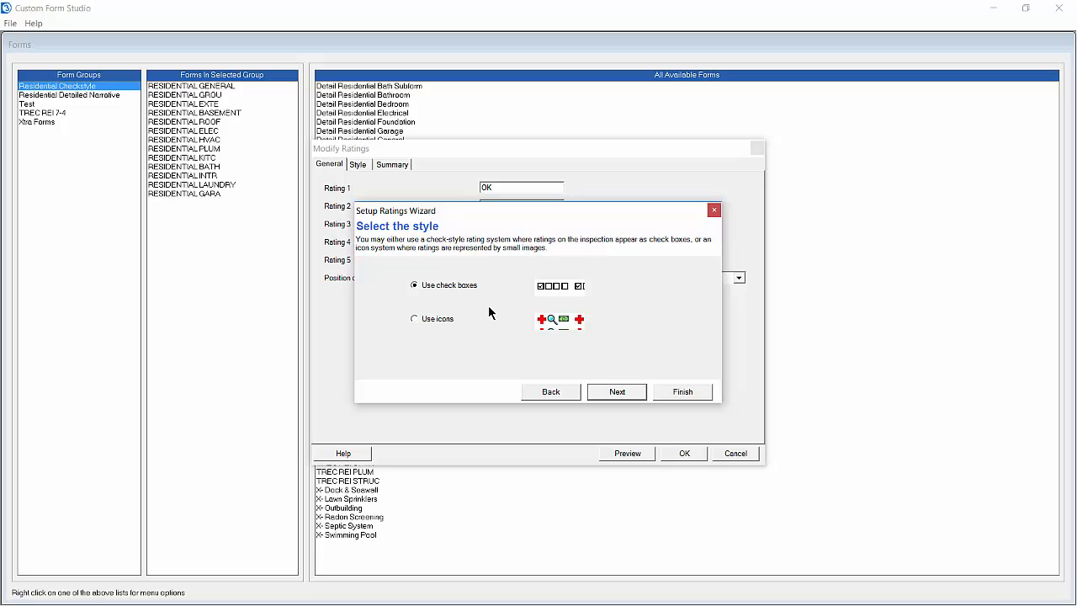
pyautogui.click(446, 284)
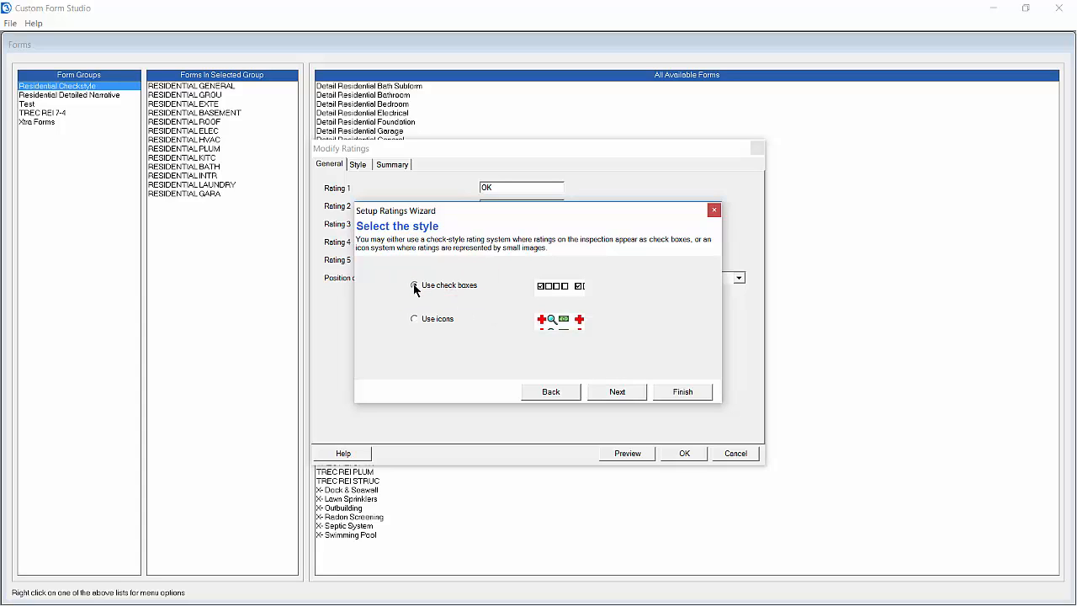
pyautogui.click(615, 391)
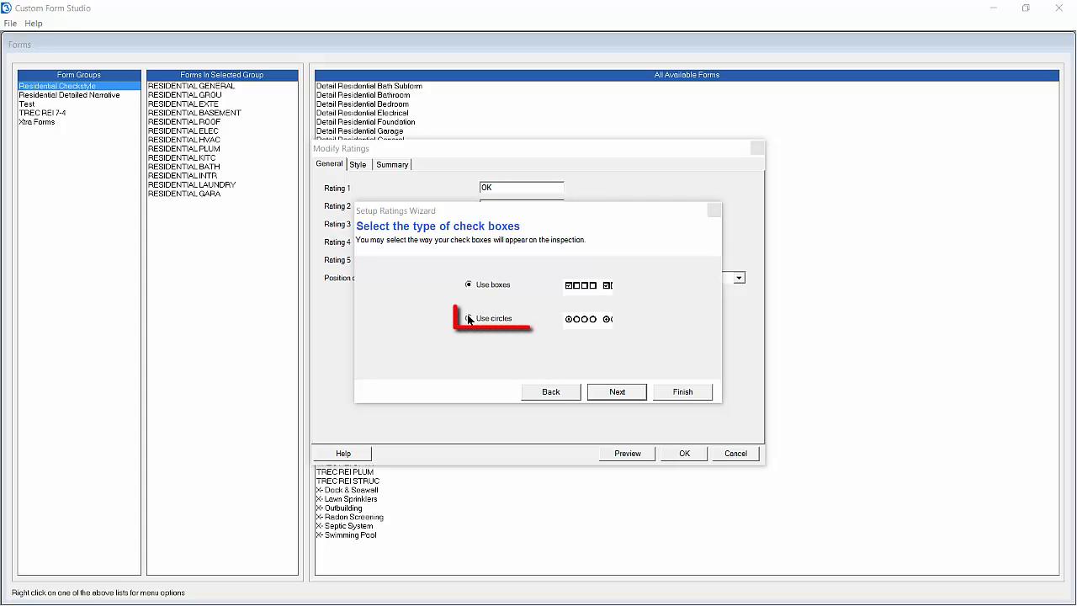
pyautogui.click(467, 318)
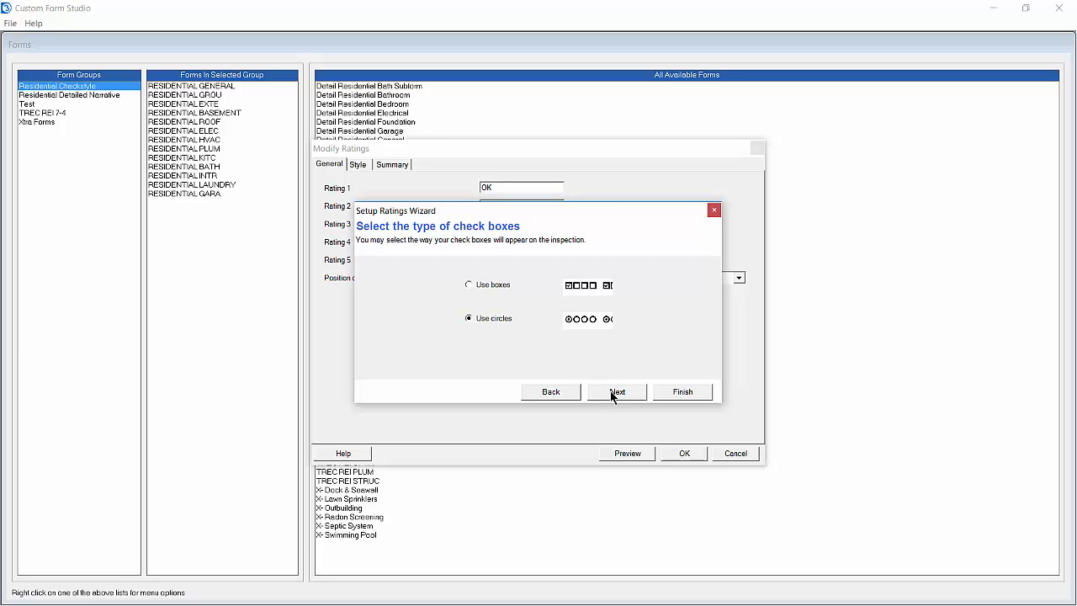
# - Set the rating headers to Operable and Needs Repair and finish the wizard
pyautogui.click(615, 390)
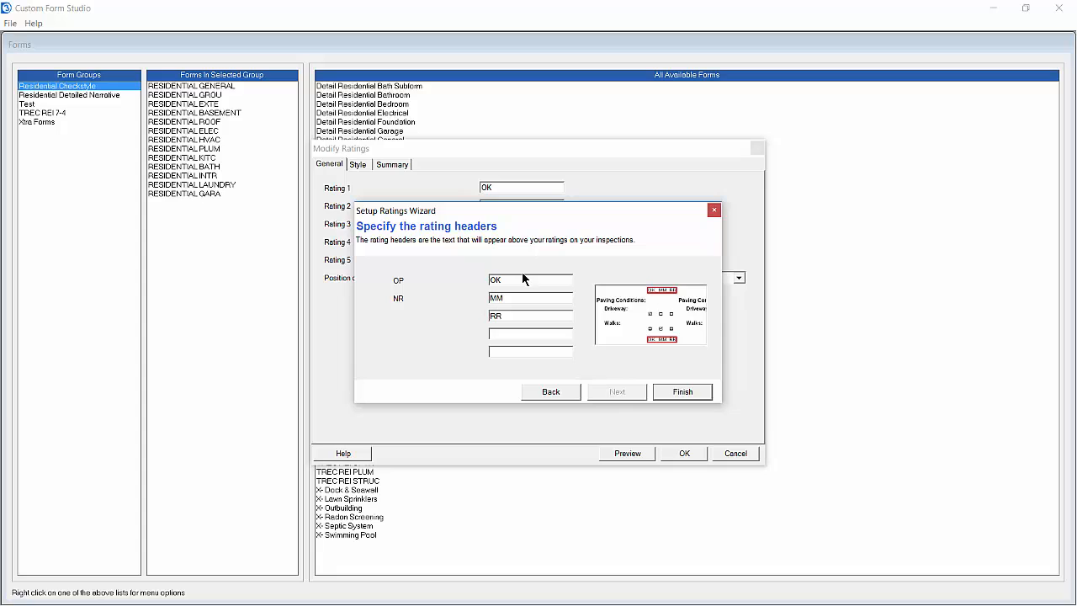
pyautogui.write('Operable')
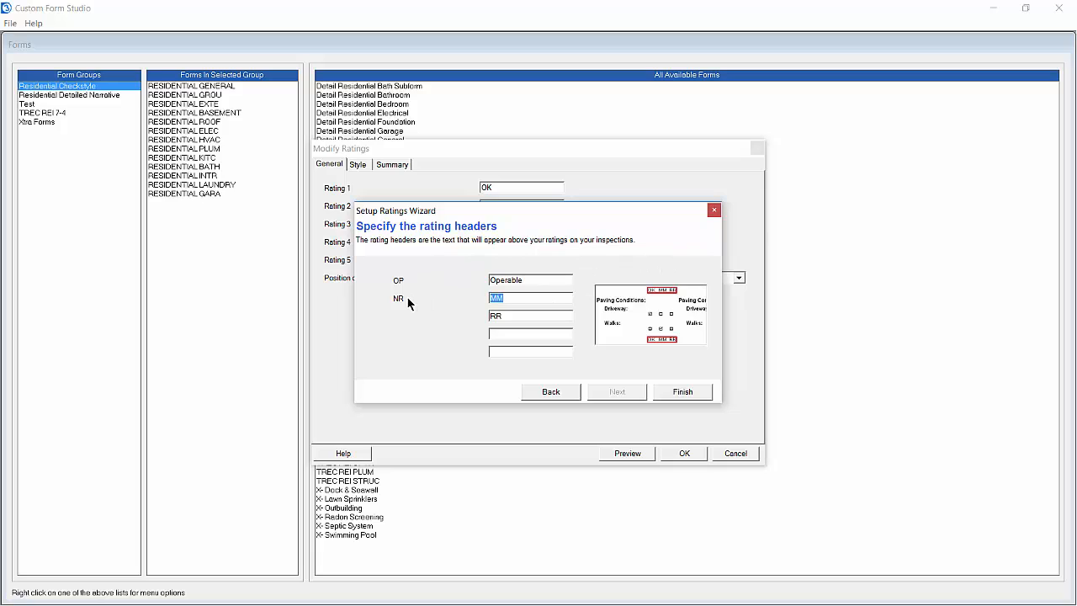
pyautogui.write('Needs Repair')
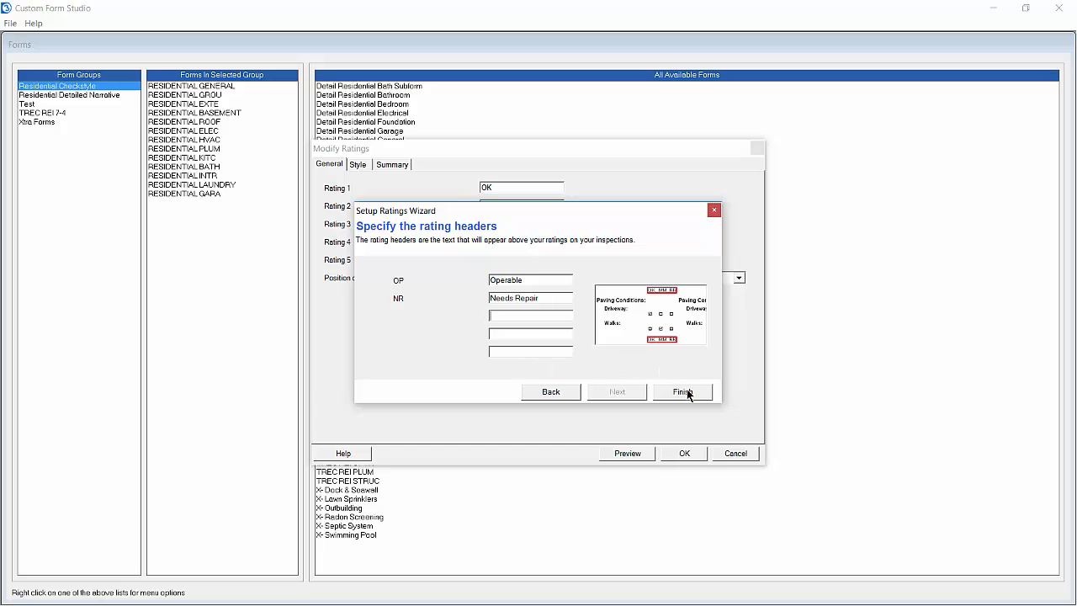
pyautogui.click(681, 390)
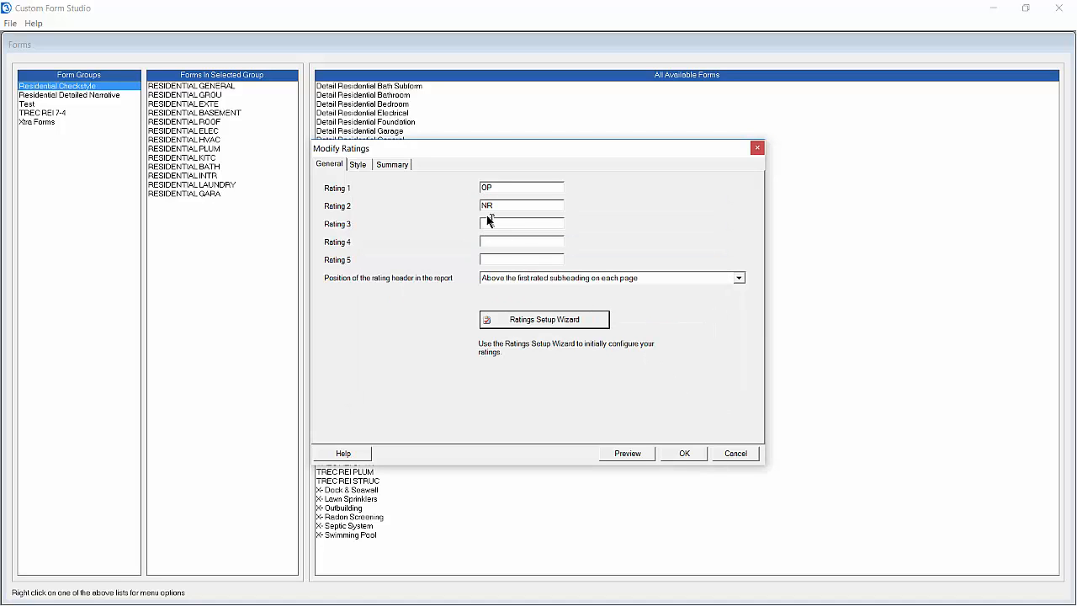
pyautogui.click(357, 165)
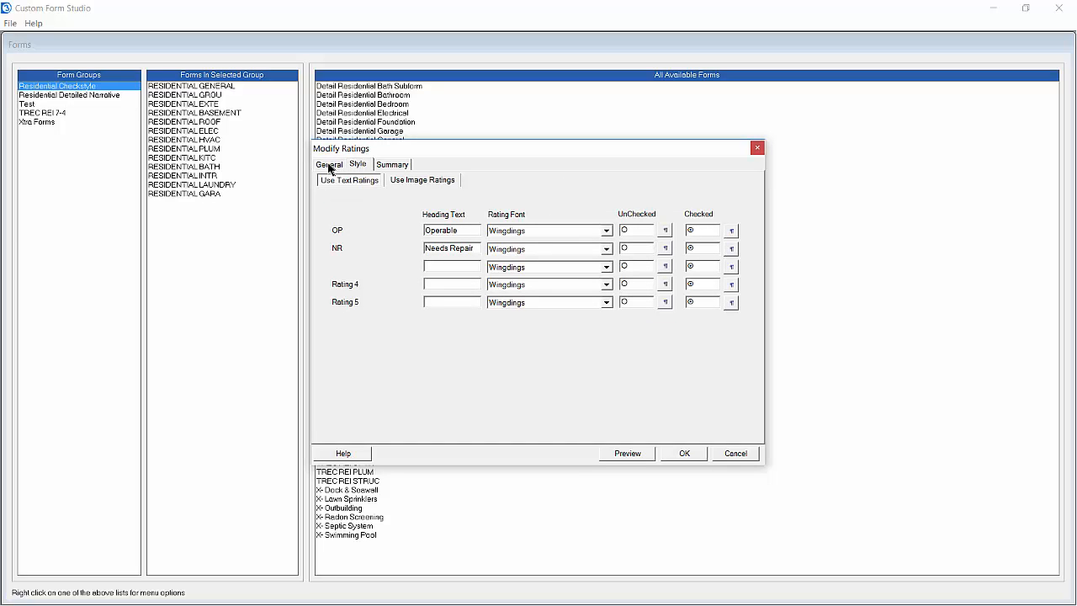
pyautogui.click(329, 165)
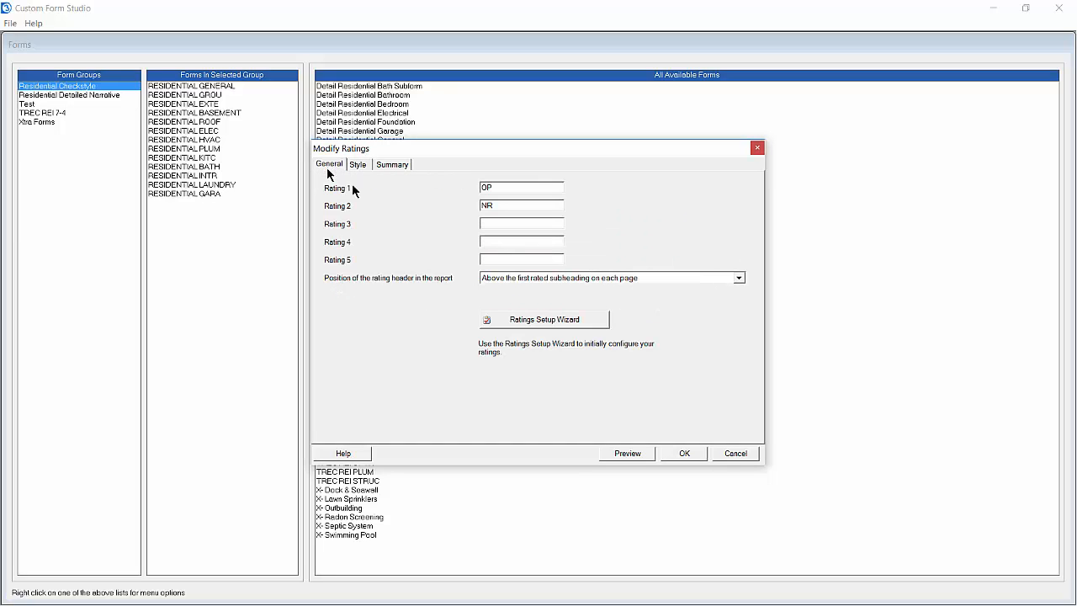
pyautogui.moveTo(434, 246)
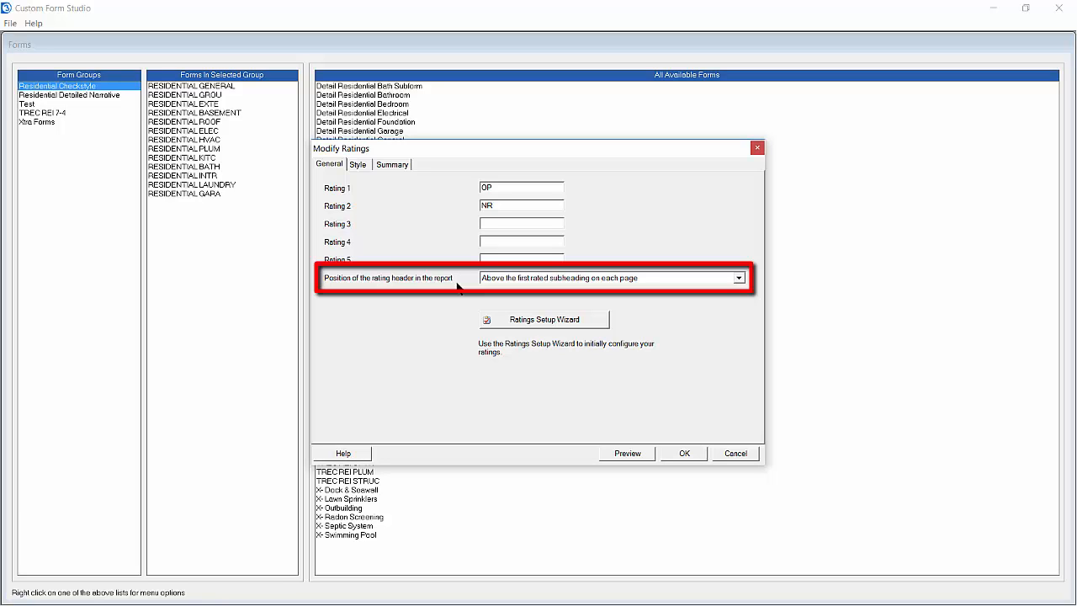
pyautogui.click(737, 278)
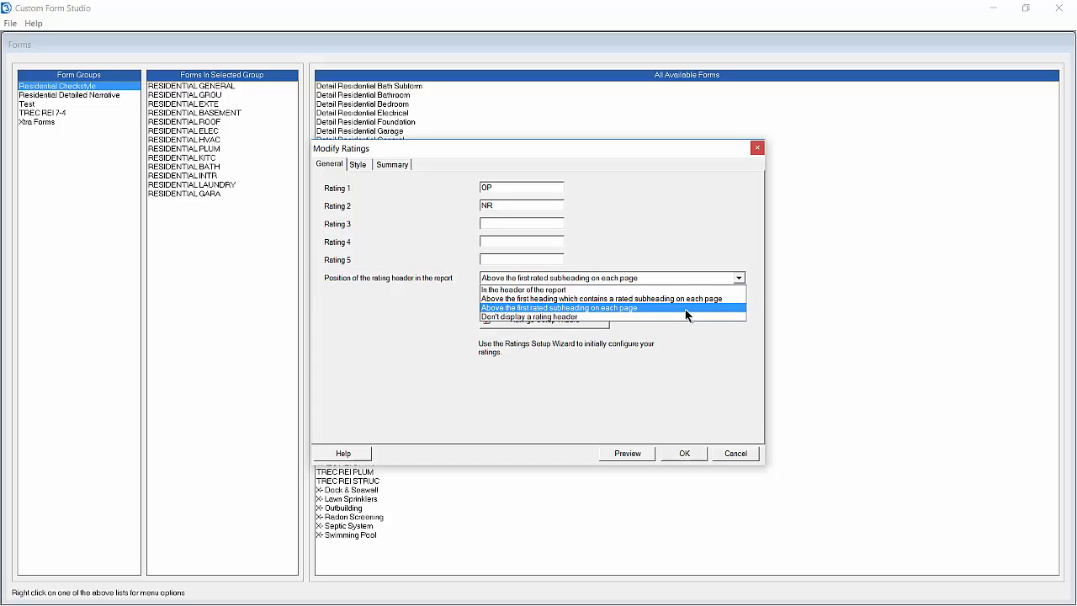
pyautogui.moveTo(680, 313)
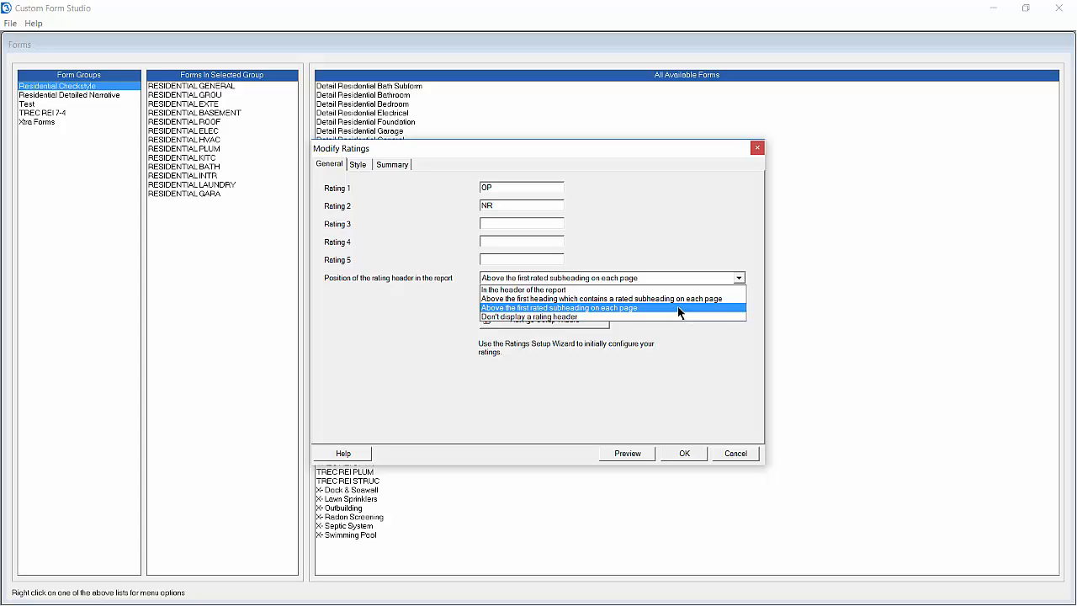
pyautogui.click(558, 306)
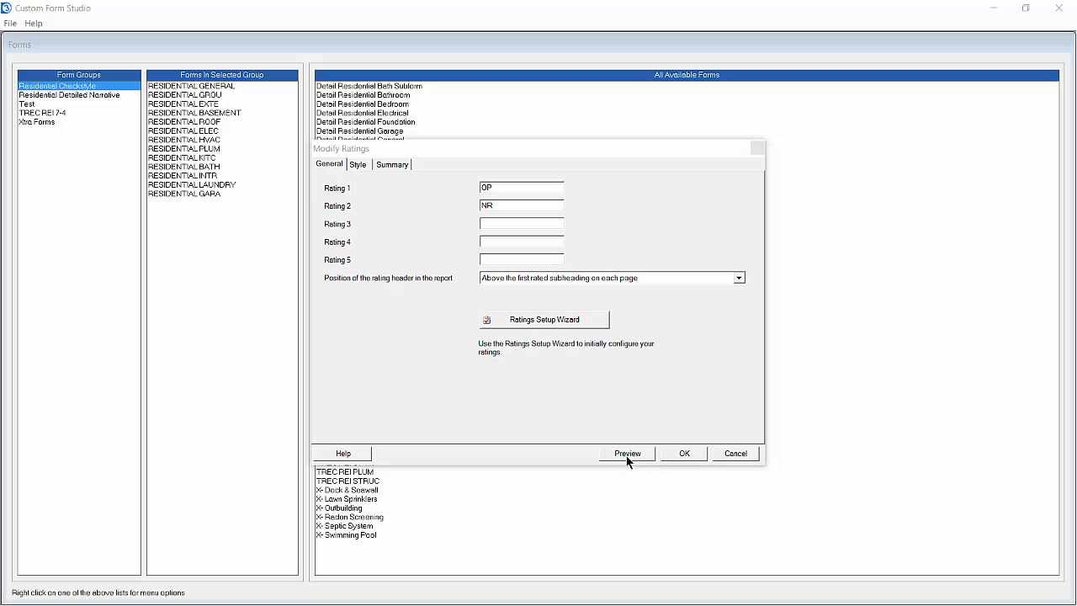
# - Build a report preview with the new ratings and accept the Modify Ratings settings
pyautogui.click(625, 453)
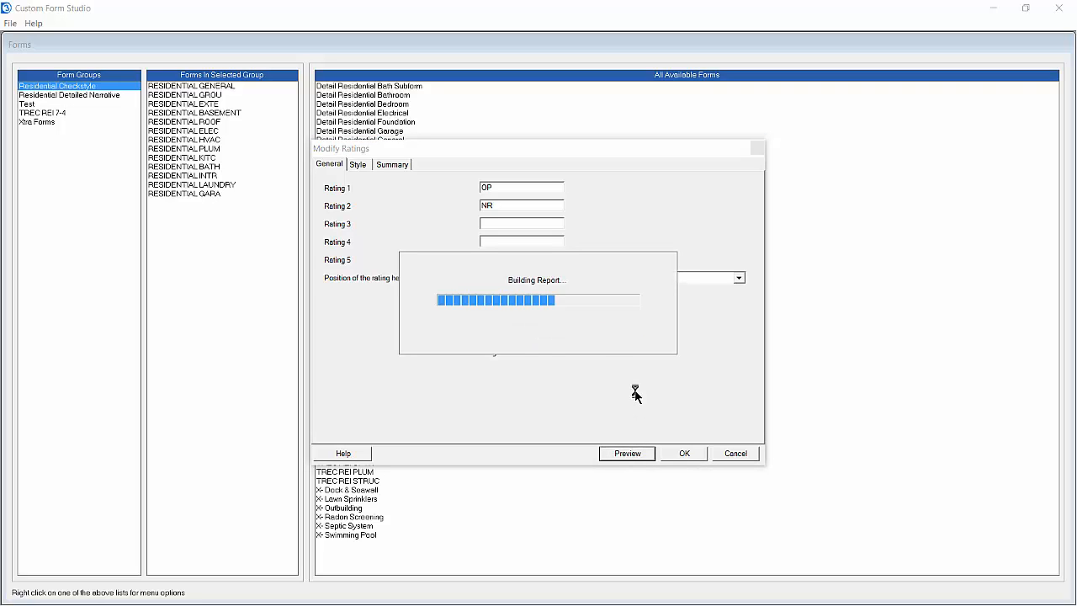
pyautogui.click(625, 453)
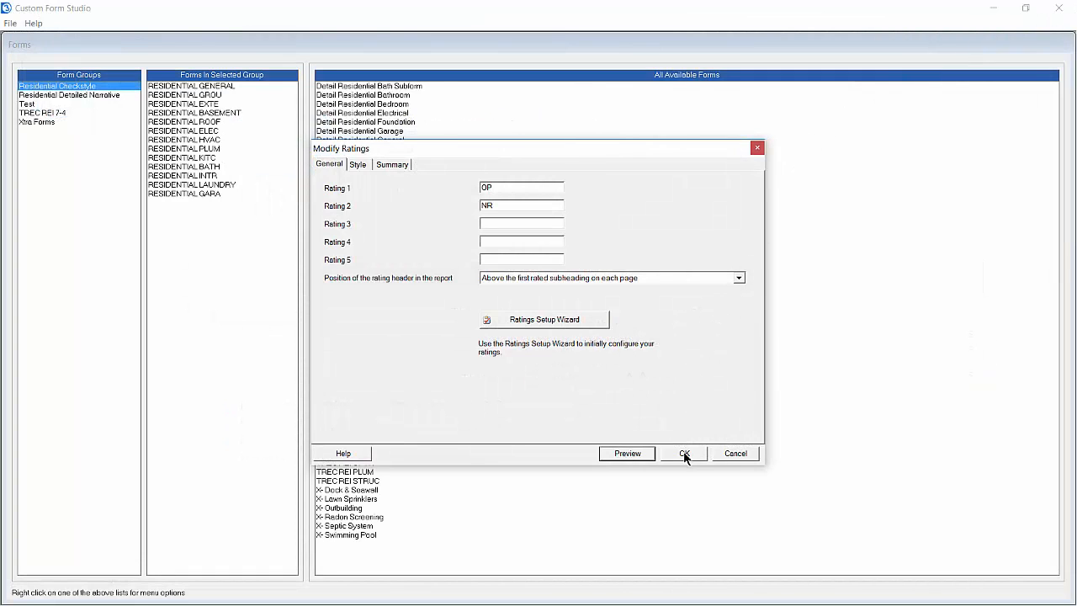
pyautogui.click(683, 455)
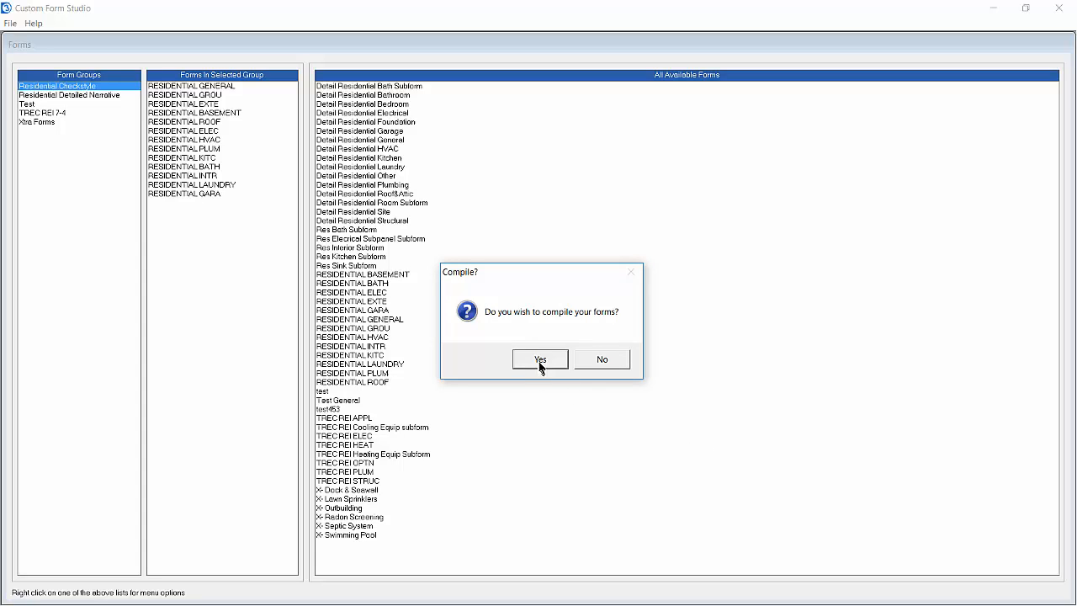
# - Compile the Residential Checkstyle form group and exit the compile log
pyautogui.click(538, 360)
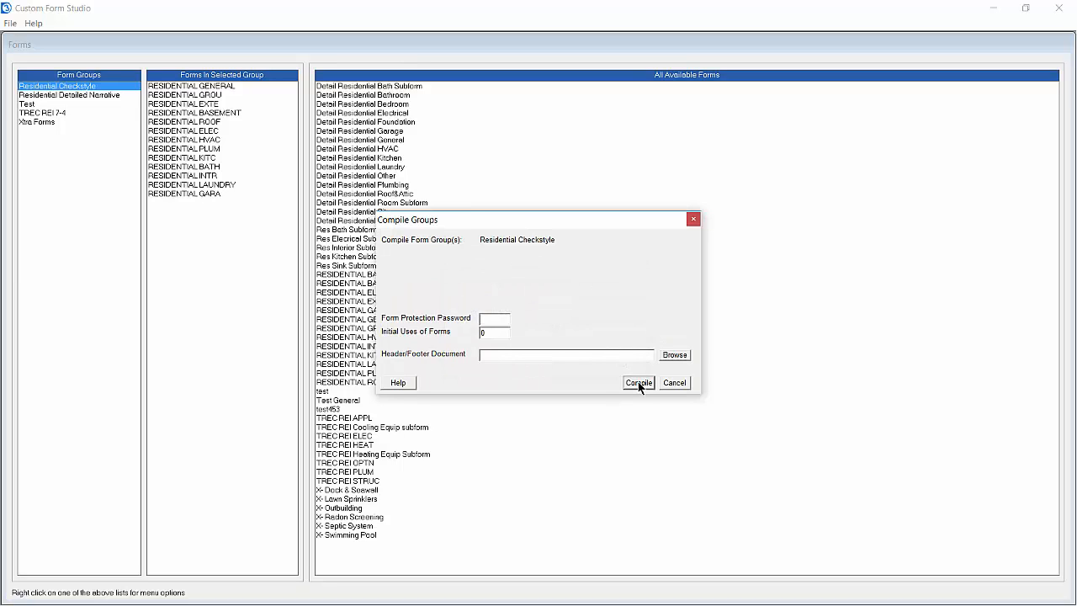
pyautogui.click(638, 382)
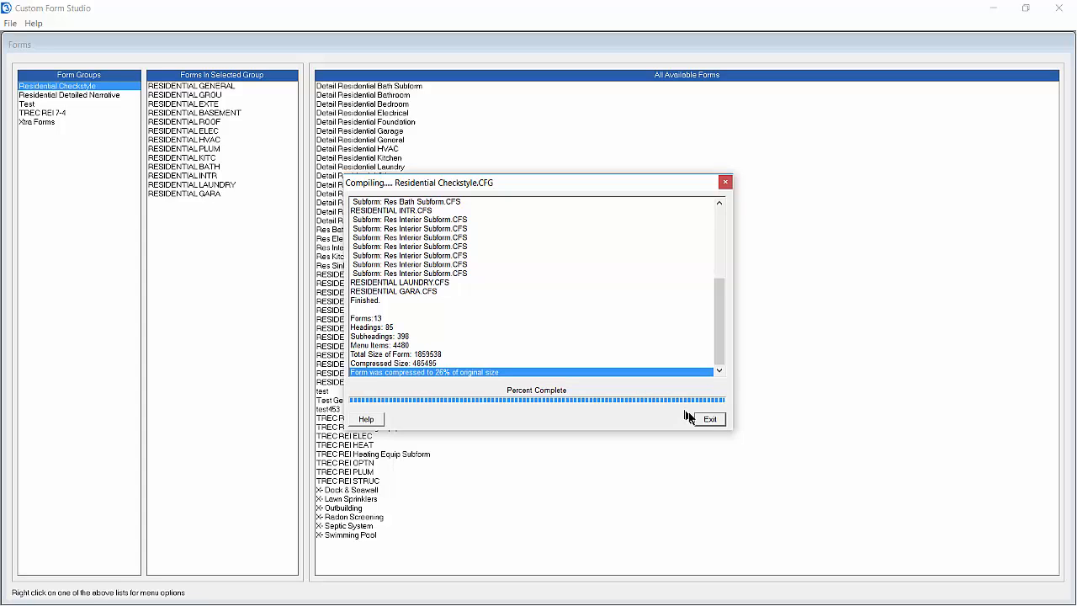
pyautogui.click(710, 419)
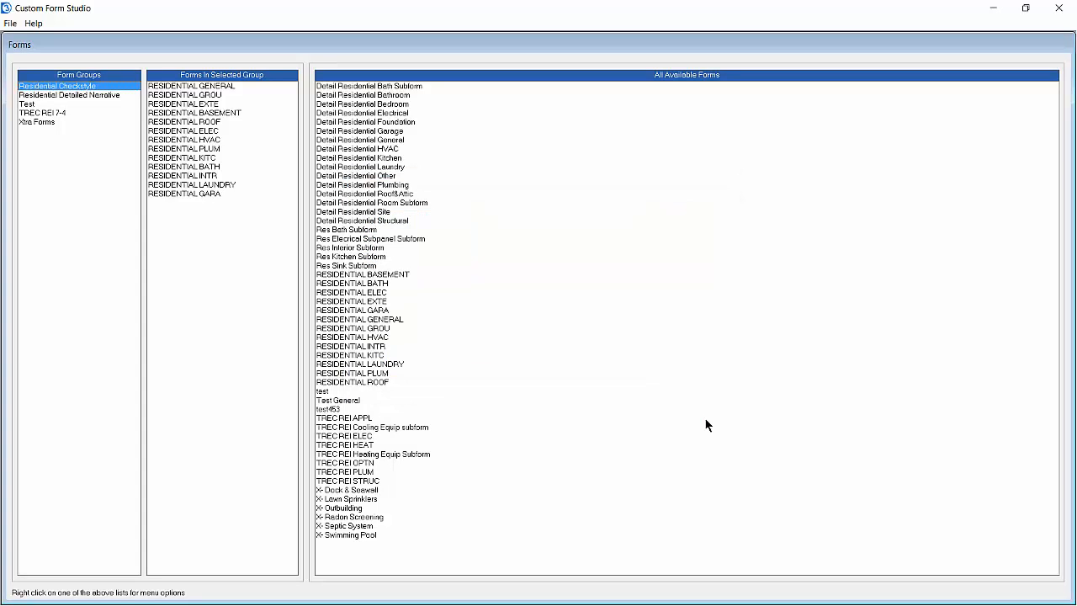